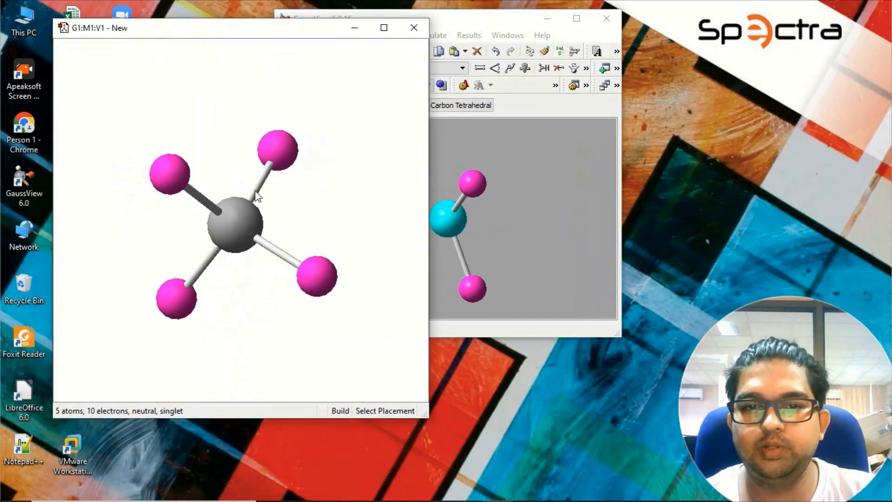
Rotate the methane model twice to view its four tetrahedral hydrogens from another side.
drag(256, 196, 364, 128)
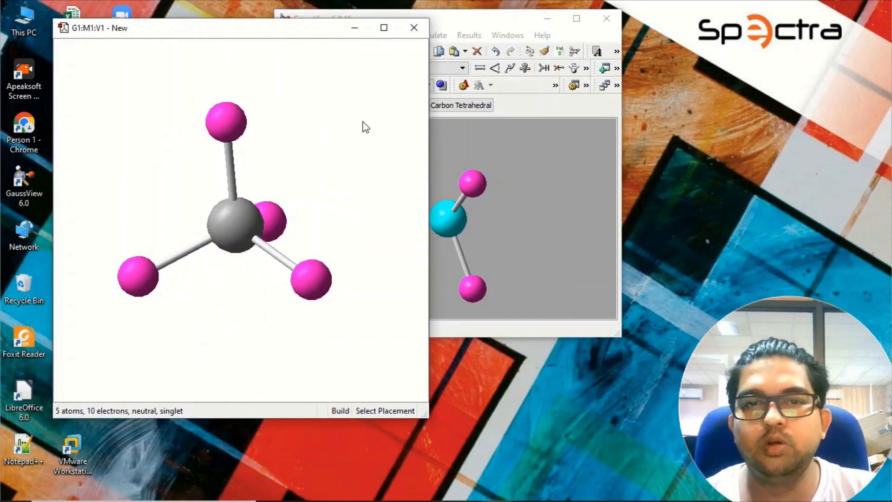
drag(365, 126, 287, 149)
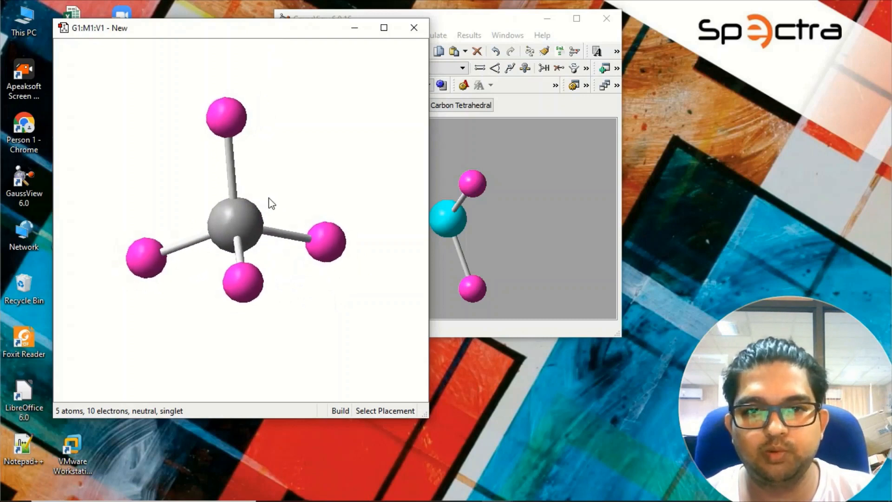
mouse_move(273, 172)
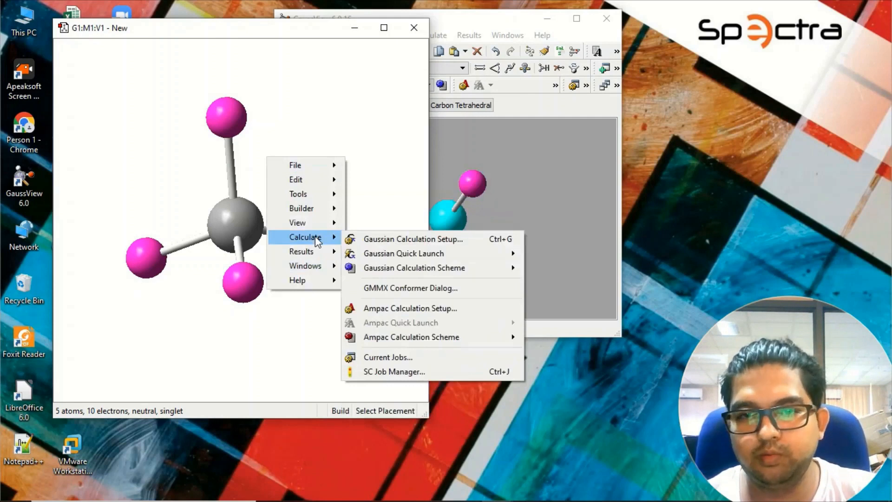
mouse_move(341, 241)
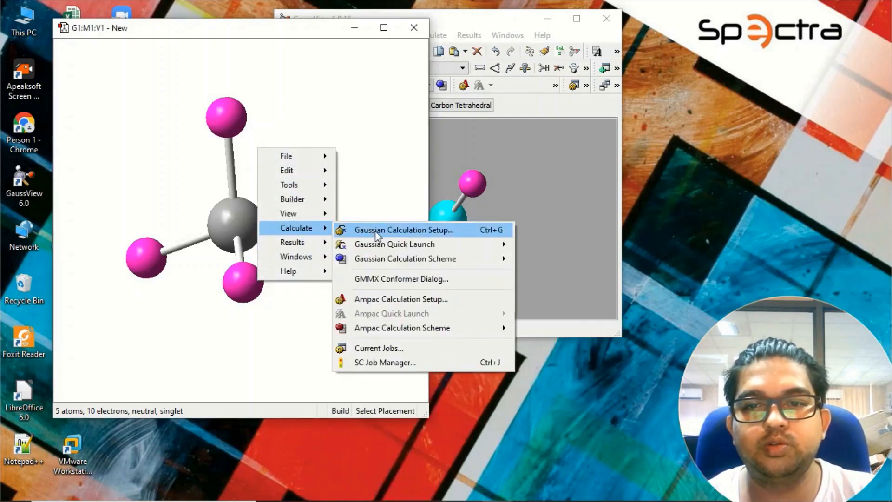
Open Gaussian Calculation Setup for methane and expand the Job Type list, currently Energy.
click(403, 229)
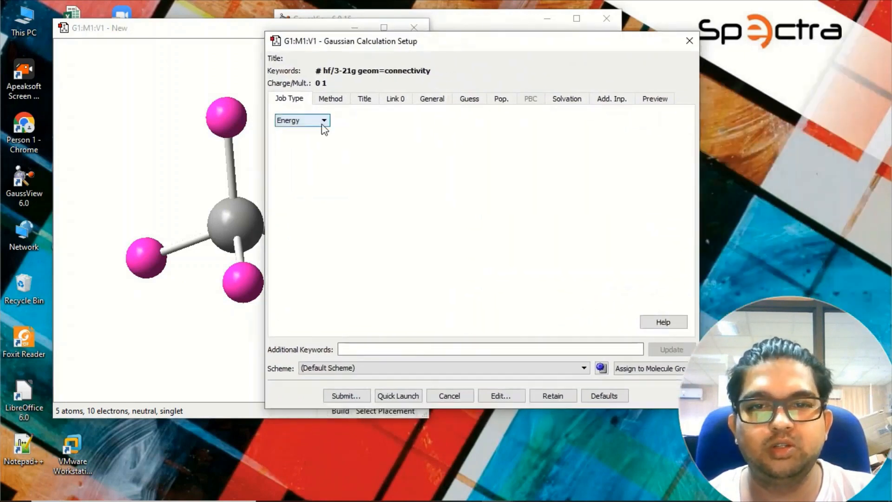
click(322, 120)
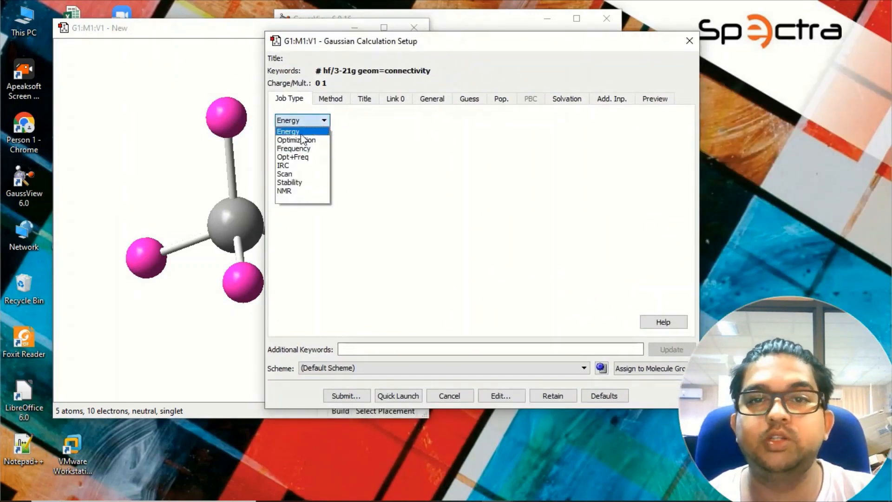